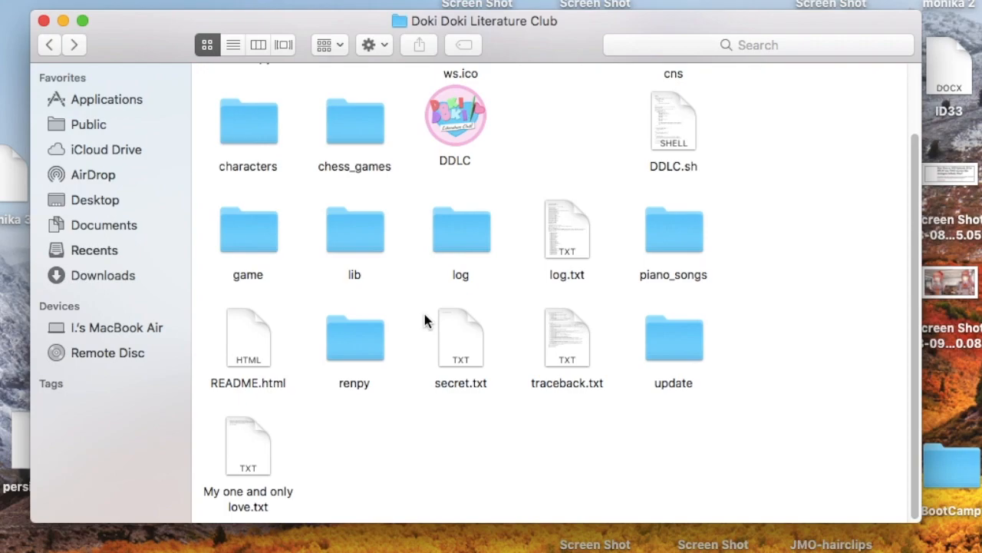
{"action": "mouse_move", "coordinate": [412, 307]}
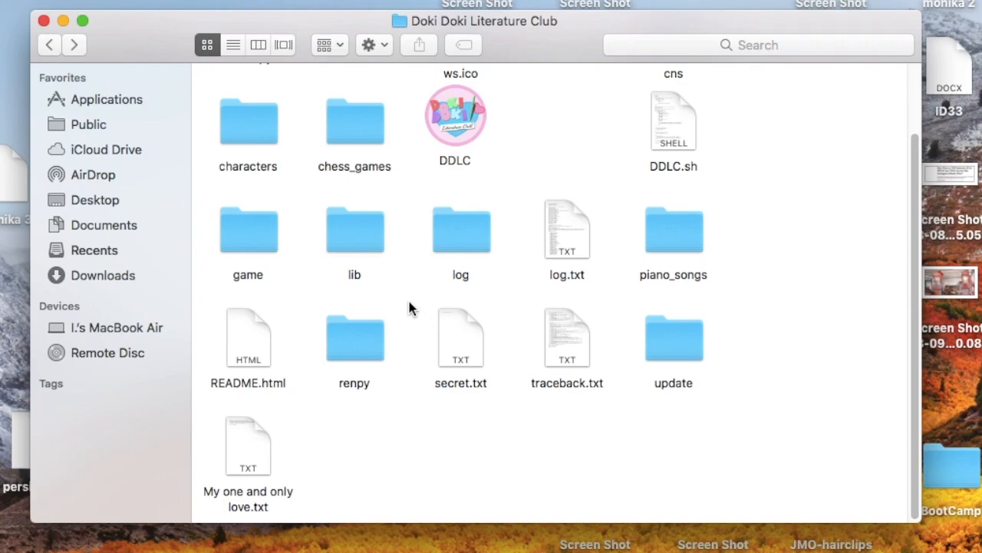
{"action": "mouse_move", "coordinate": [264, 248]}
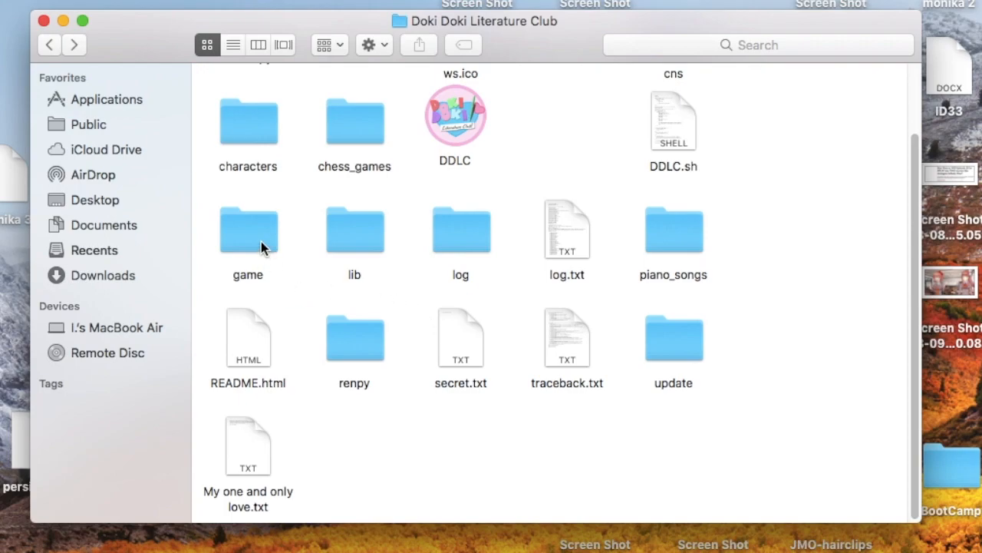
Navigate into game, then mod_assets, then the other folder of images
{"action": "double_click", "coordinate": [247, 230]}
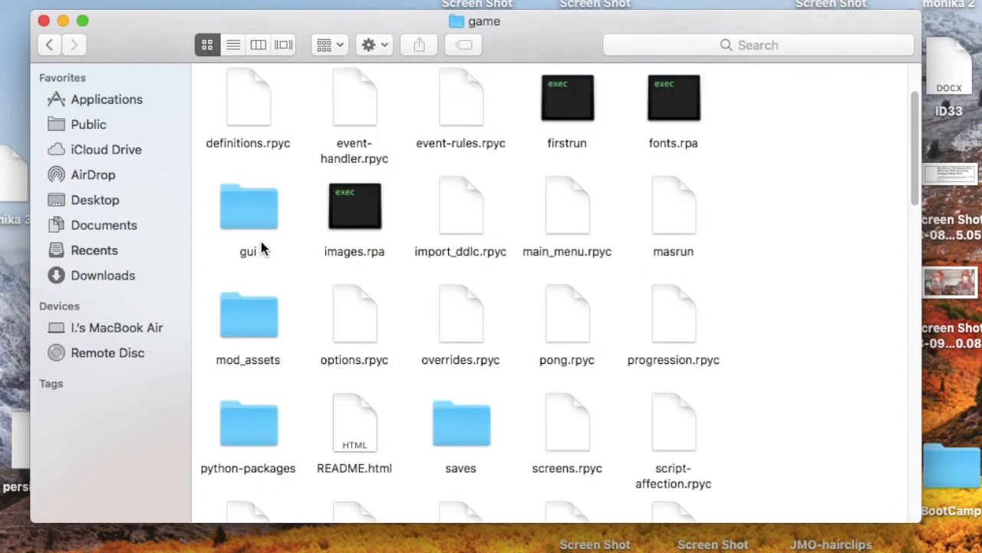
{"action": "mouse_move", "coordinate": [267, 336]}
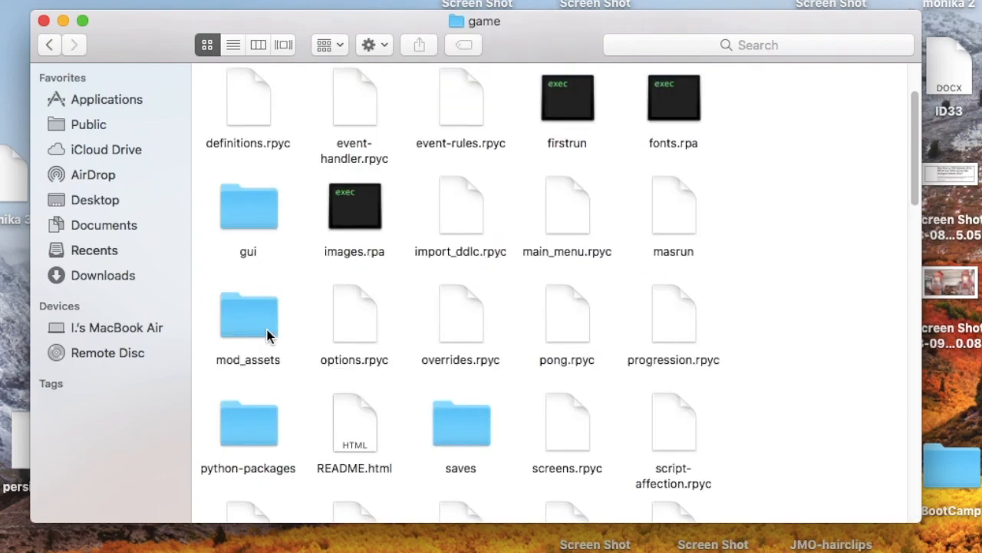
{"action": "double_click", "coordinate": [249, 313]}
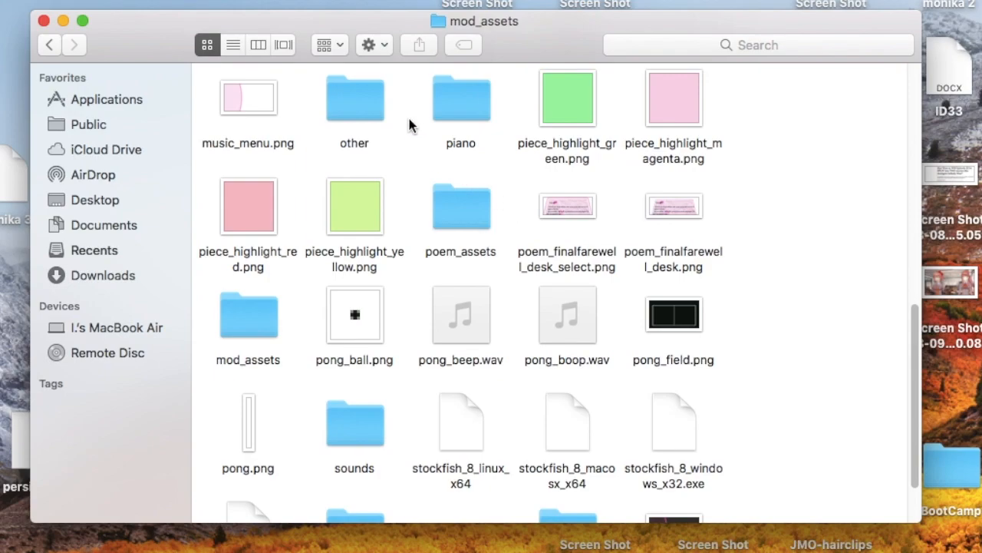
{"action": "double_click", "coordinate": [353, 98]}
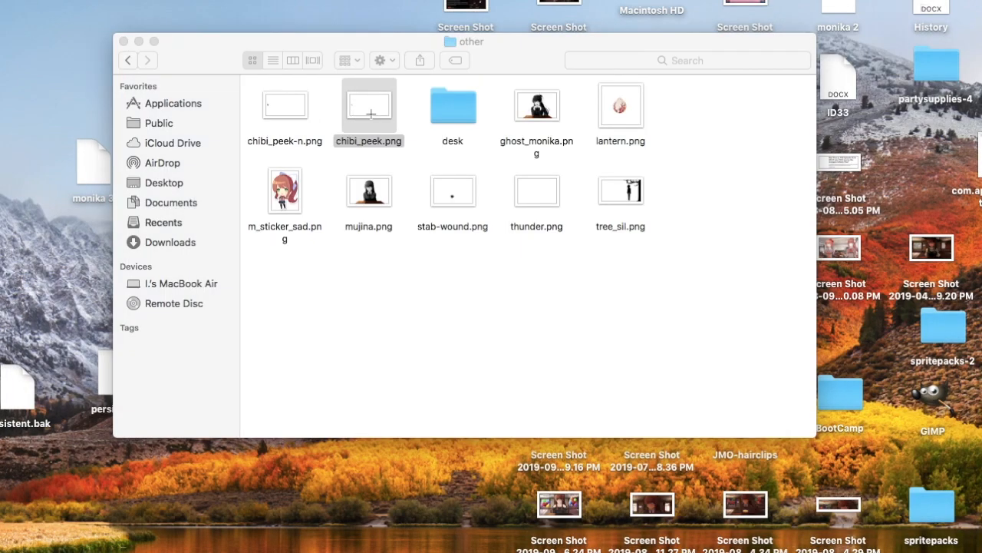
{"action": "double_click", "coordinate": [368, 104]}
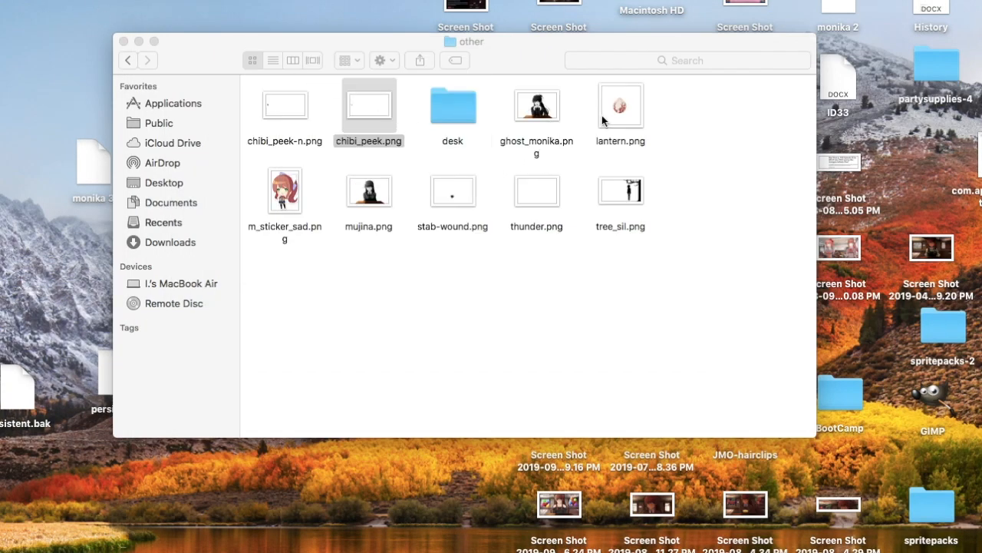
{"action": "left_click", "coordinate": [620, 104]}
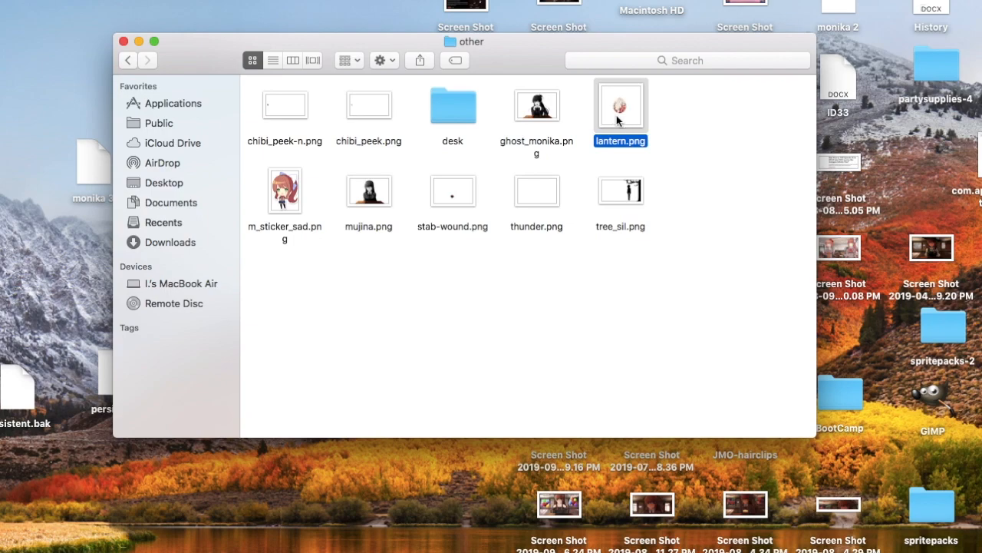
{"action": "double_click", "coordinate": [620, 106]}
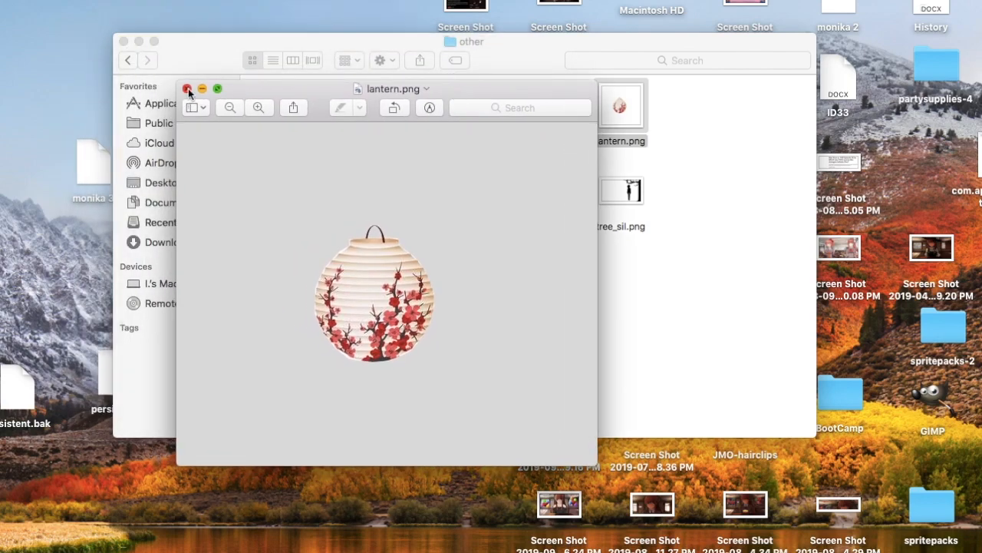
{"action": "left_click", "coordinate": [187, 88]}
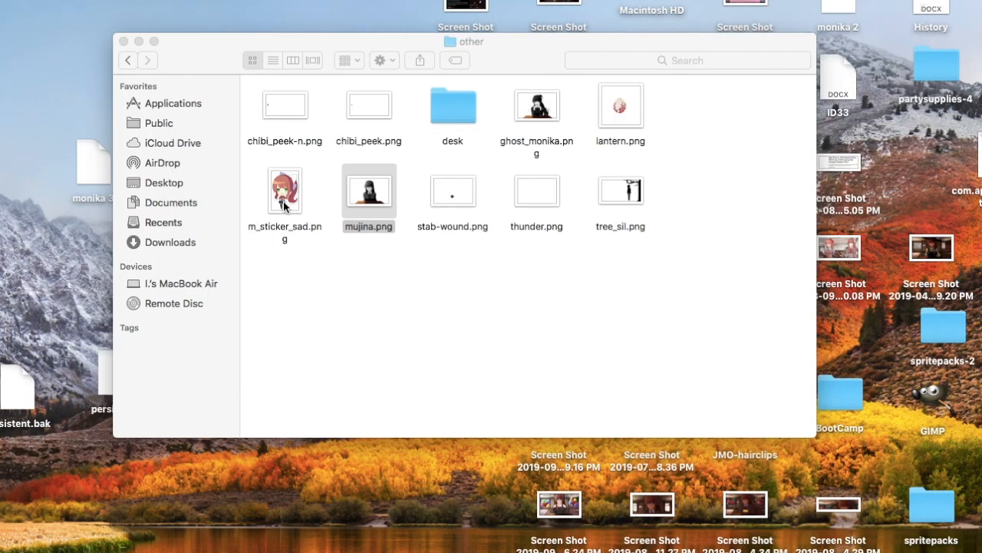
{"action": "double_click", "coordinate": [368, 191]}
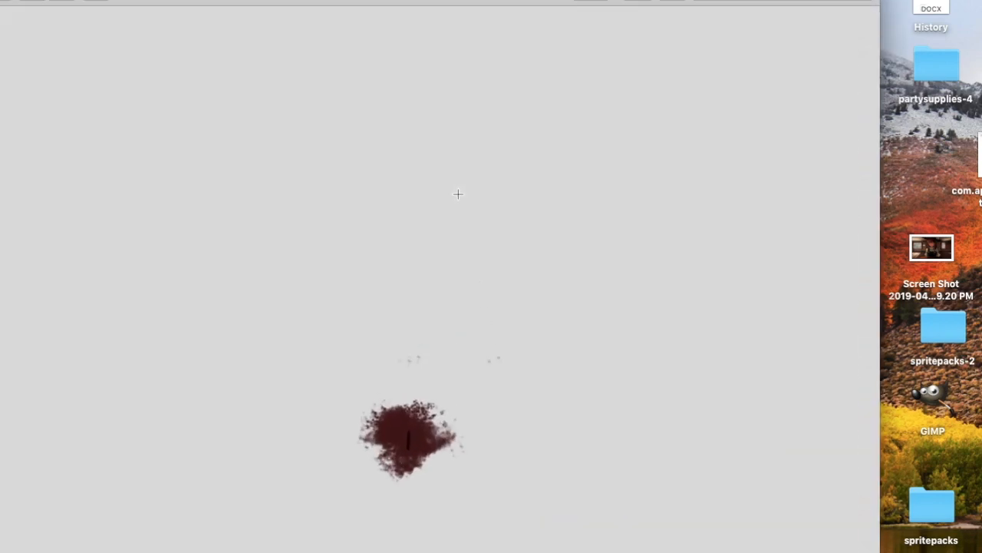
{"action": "mouse_move", "coordinate": [387, 458]}
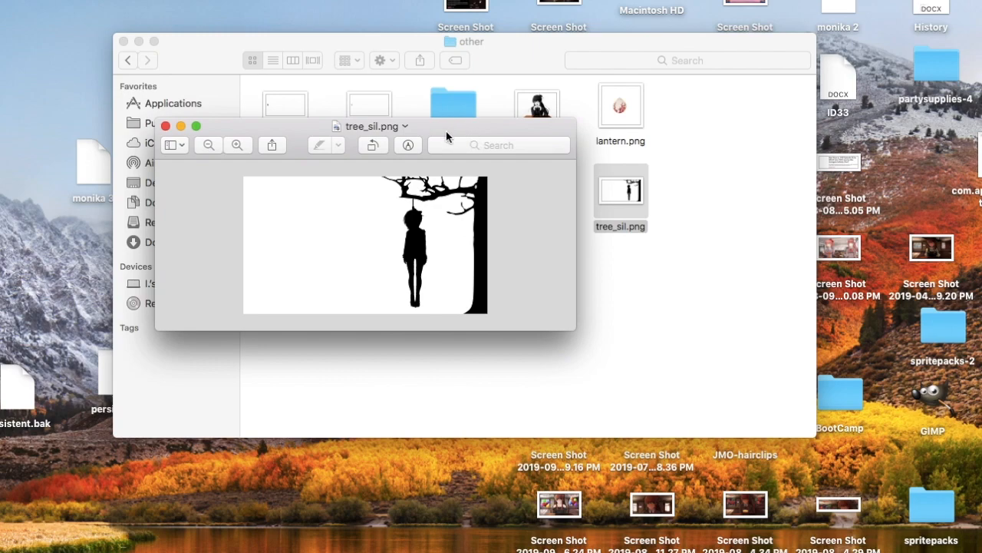
{"action": "mouse_move", "coordinate": [421, 229]}
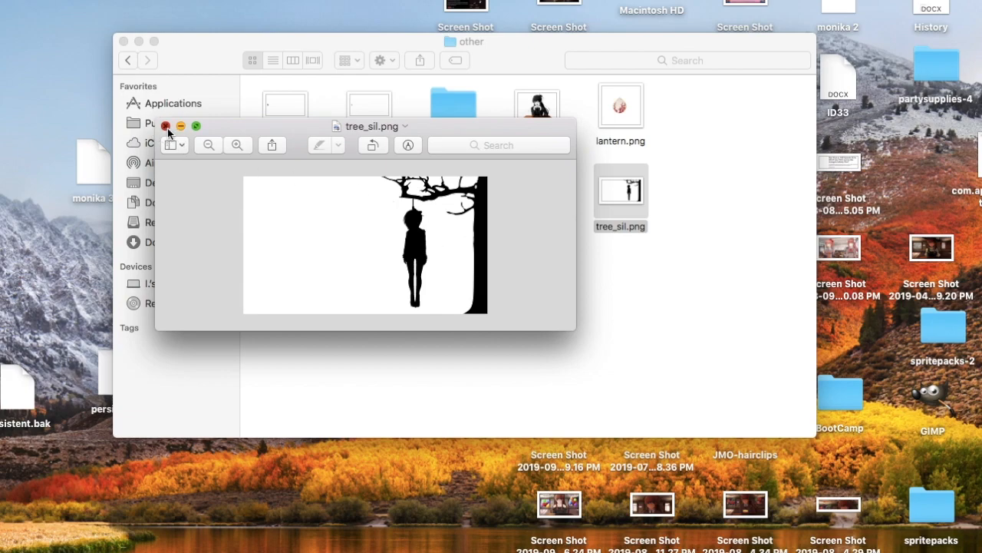
{"action": "left_click", "coordinate": [166, 126]}
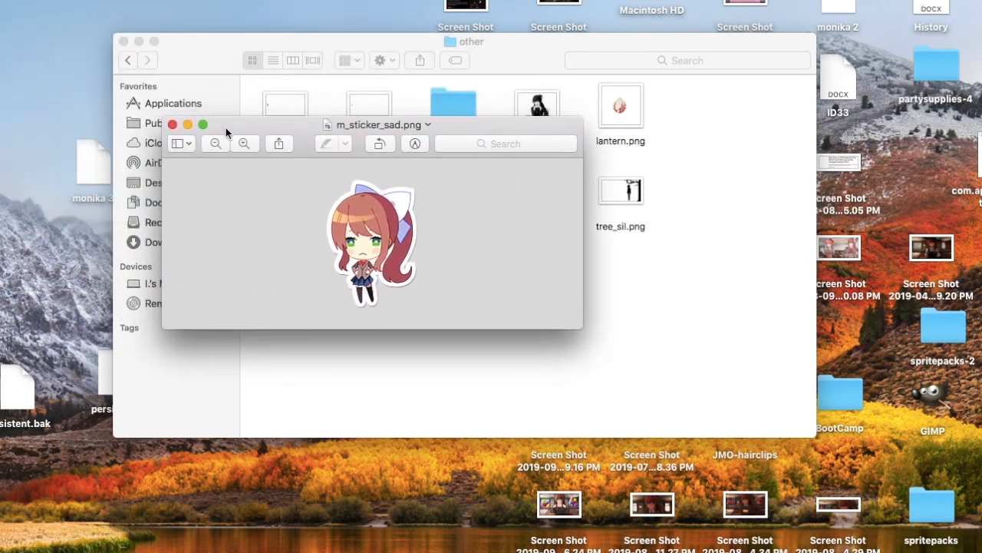
{"action": "left_click", "coordinate": [172, 124]}
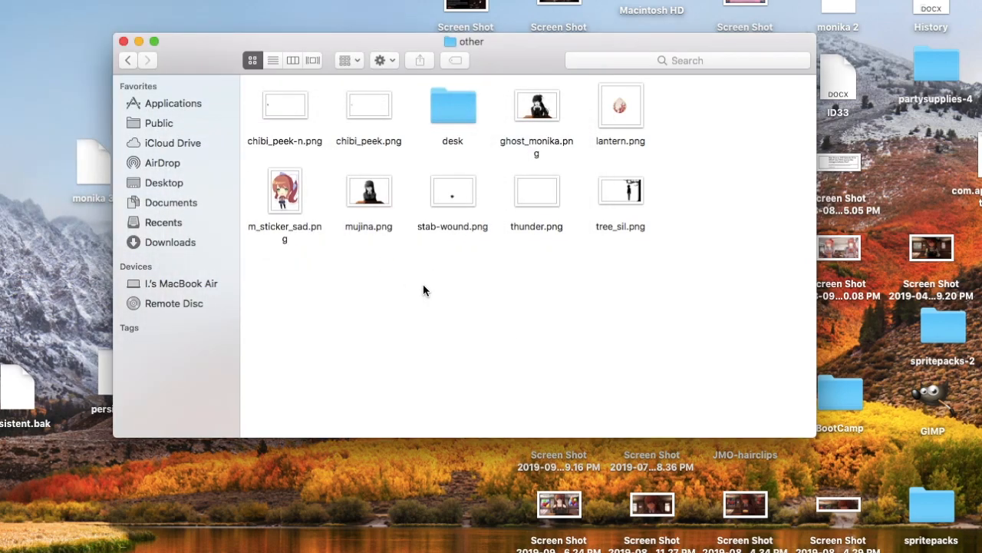
{"action": "mouse_move", "coordinate": [574, 182]}
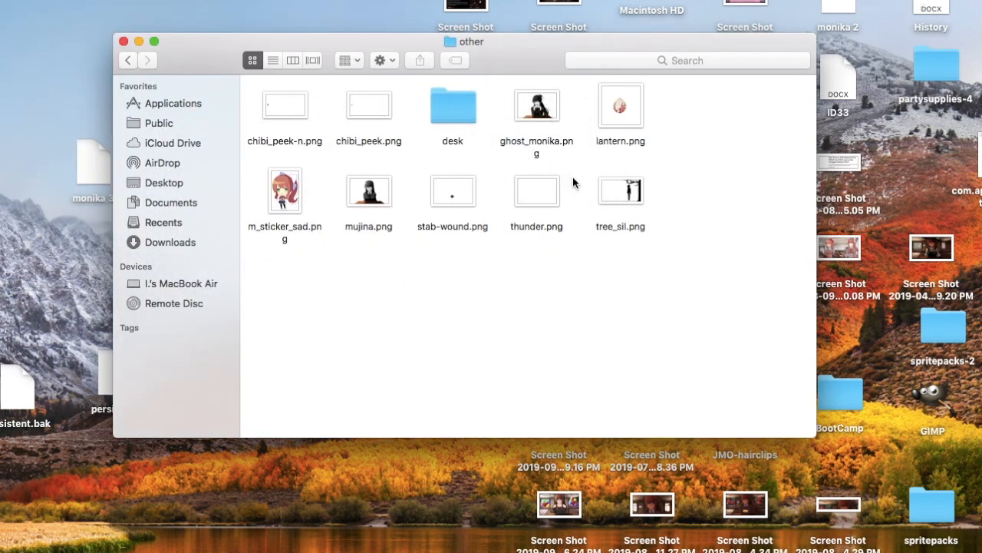
{"action": "mouse_move", "coordinate": [583, 190]}
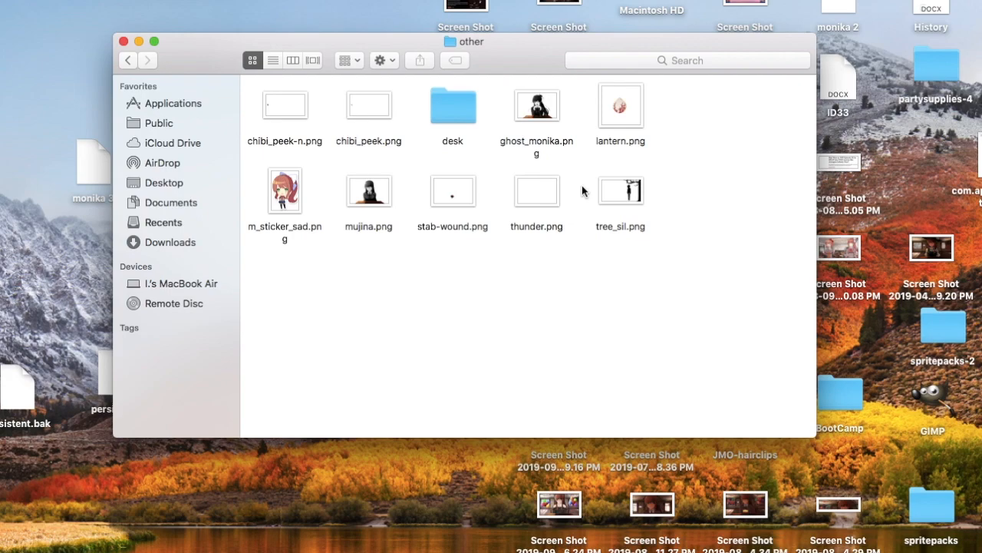
{"action": "mouse_move", "coordinate": [623, 126]}
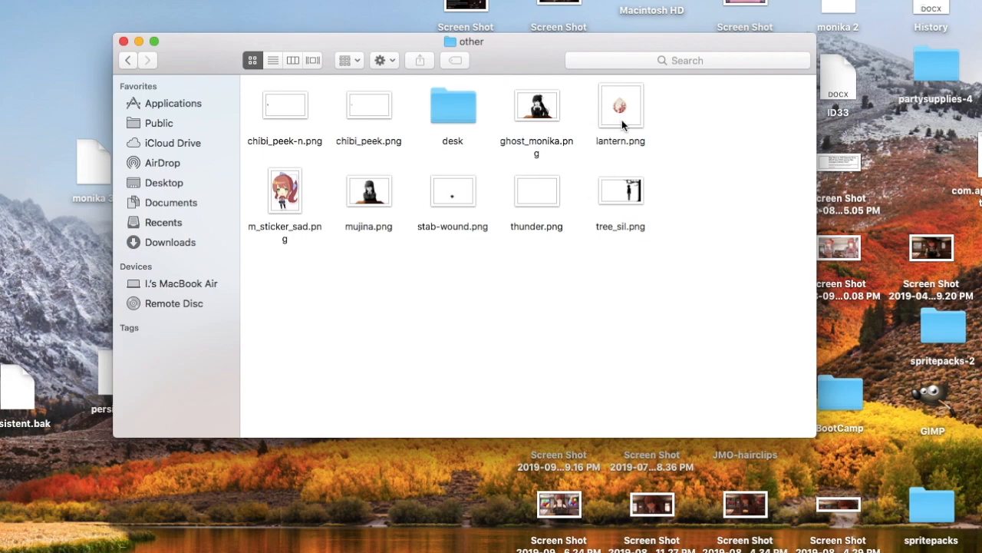
{"action": "mouse_move", "coordinate": [635, 213]}
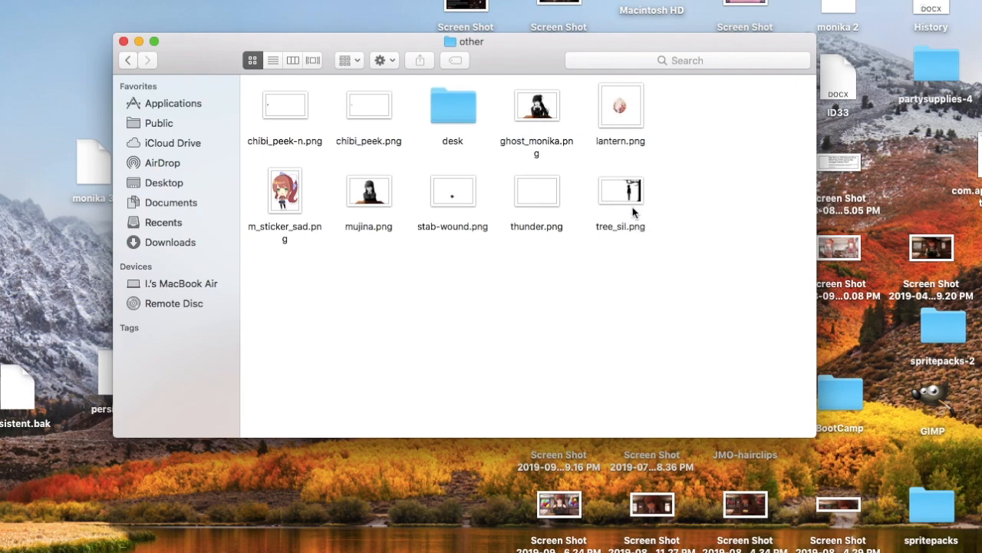
{"action": "mouse_move", "coordinate": [627, 203]}
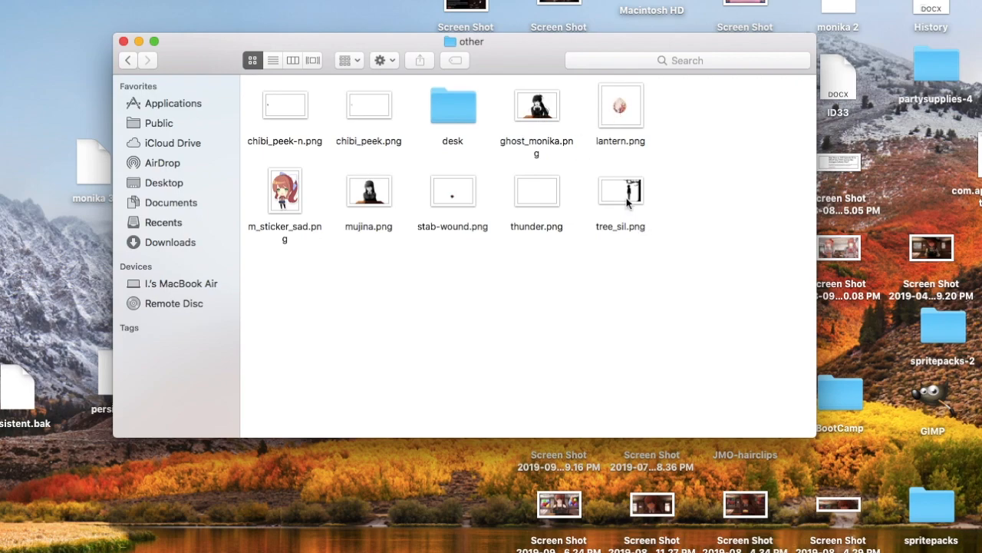
{"action": "mouse_move", "coordinate": [483, 145]}
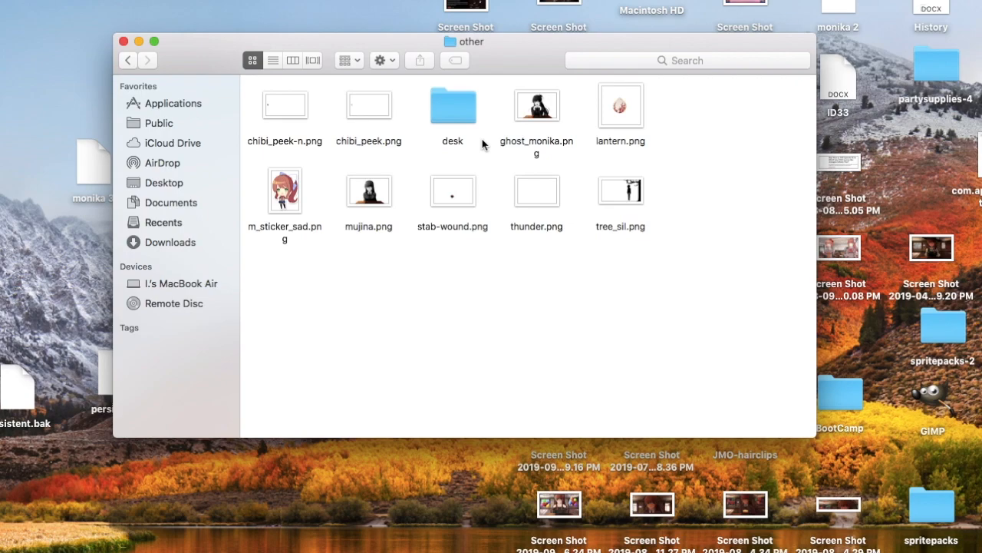
Enter the desk folder and preview sayoridesk_happy.png
{"action": "double_click", "coordinate": [451, 106]}
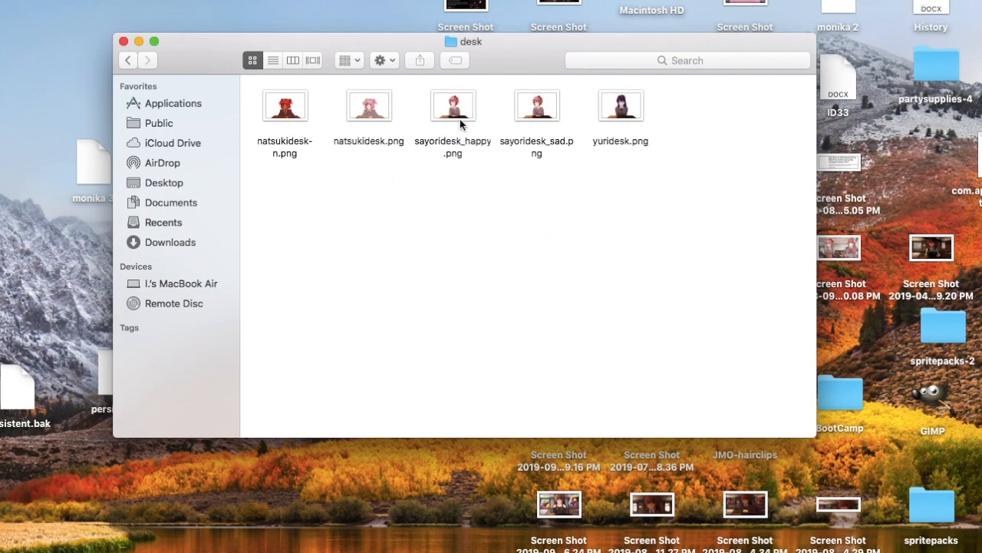
{"action": "mouse_move", "coordinate": [356, 126]}
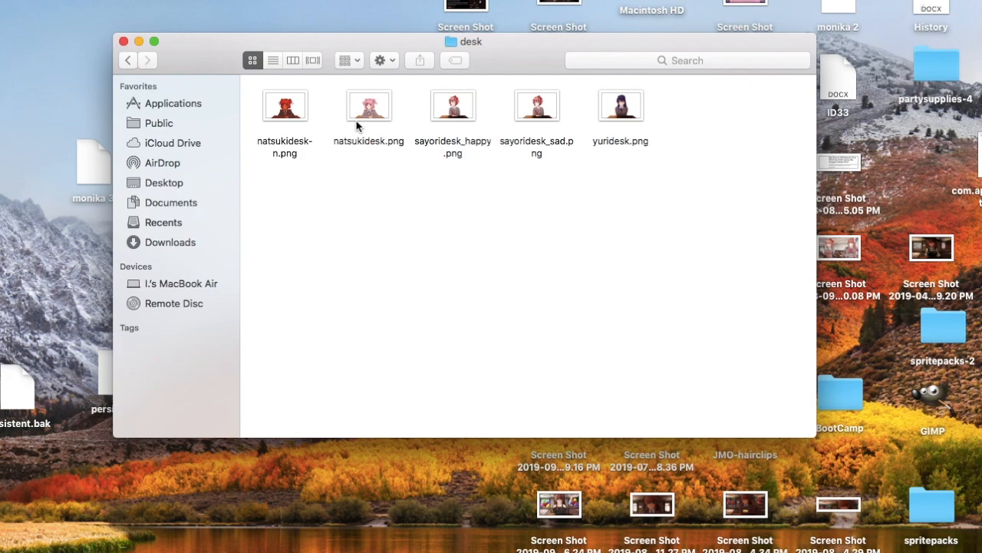
{"action": "mouse_move", "coordinate": [620, 114]}
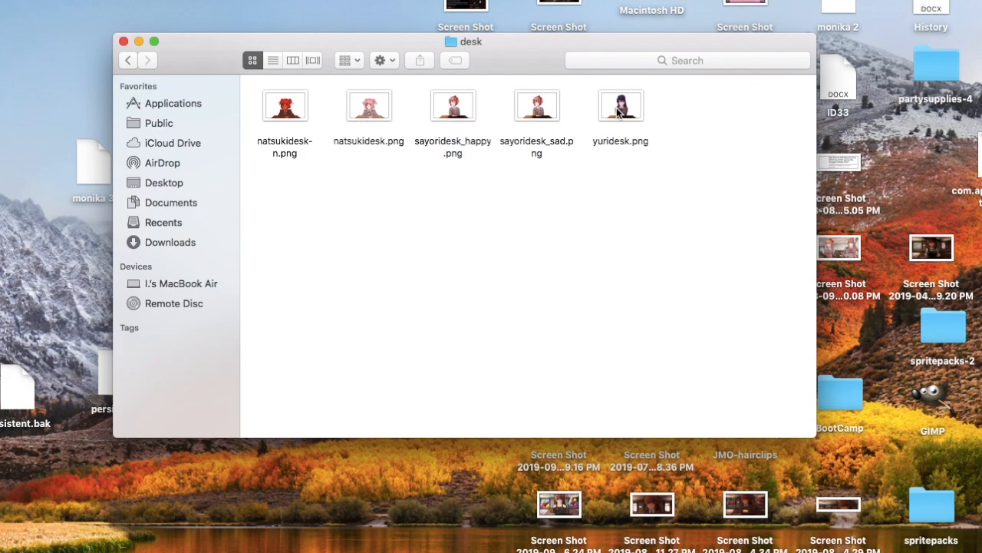
{"action": "double_click", "coordinate": [621, 105]}
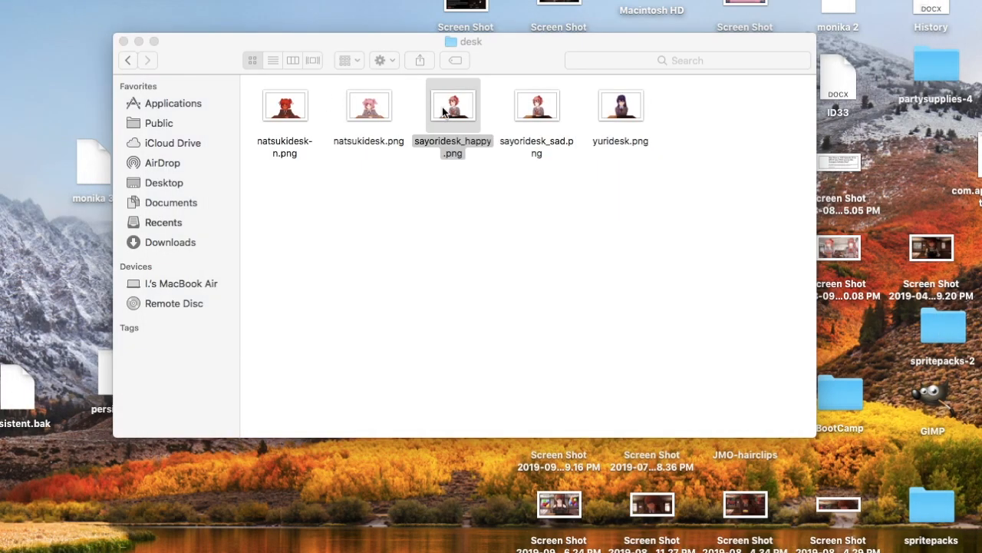
{"action": "double_click", "coordinate": [452, 105]}
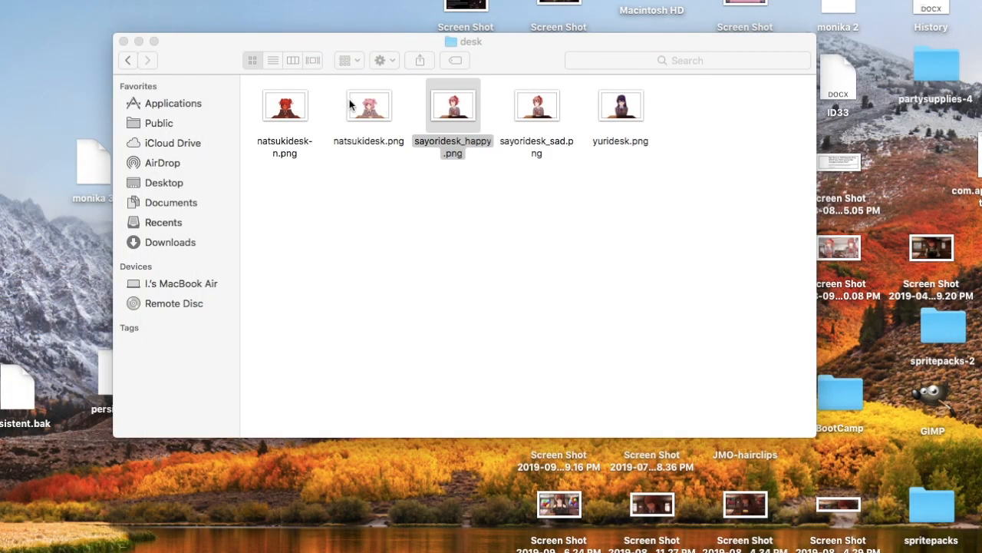
Preview natsukidesk.png and natsukidesk-n.png, then close the preview
{"action": "double_click", "coordinate": [453, 105]}
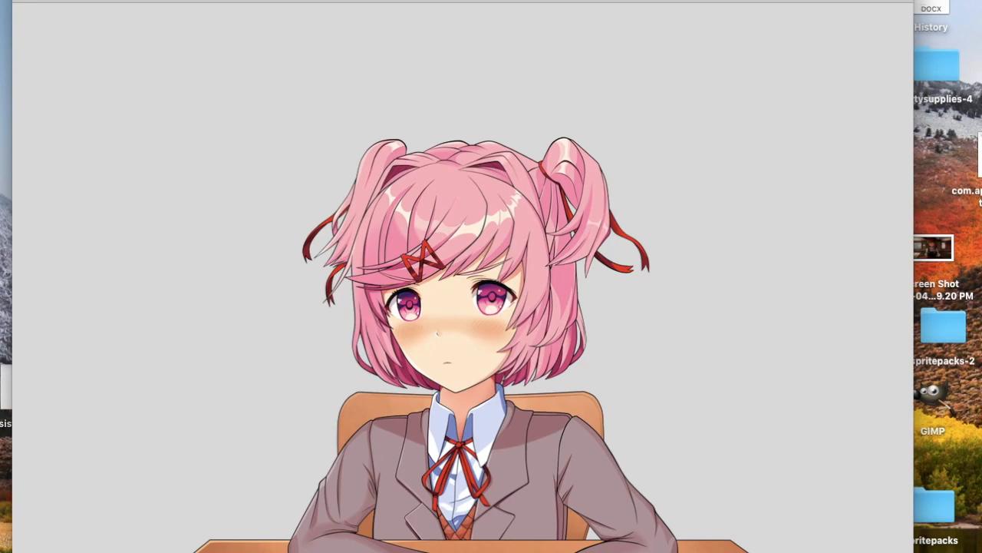
{"action": "mouse_move", "coordinate": [91, 58]}
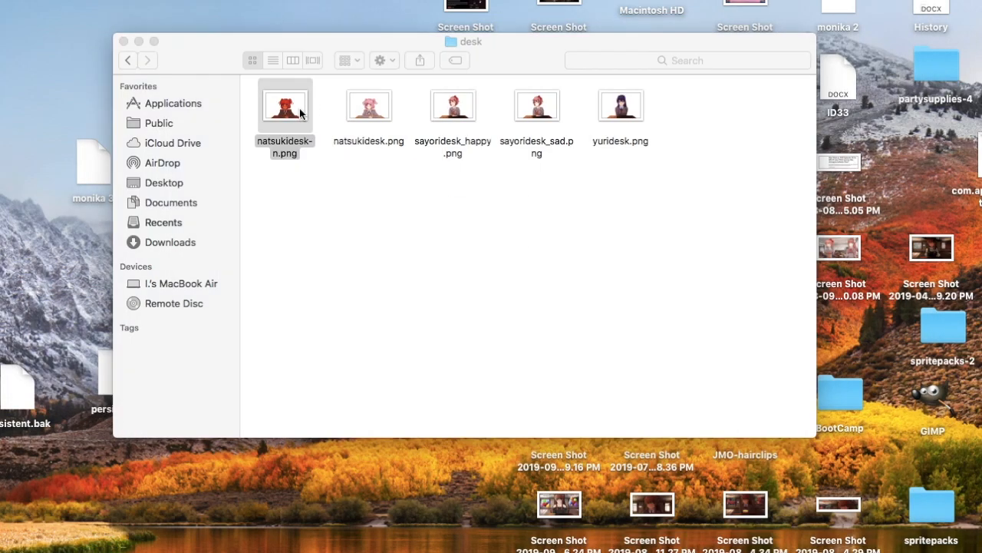
{"action": "double_click", "coordinate": [285, 104]}
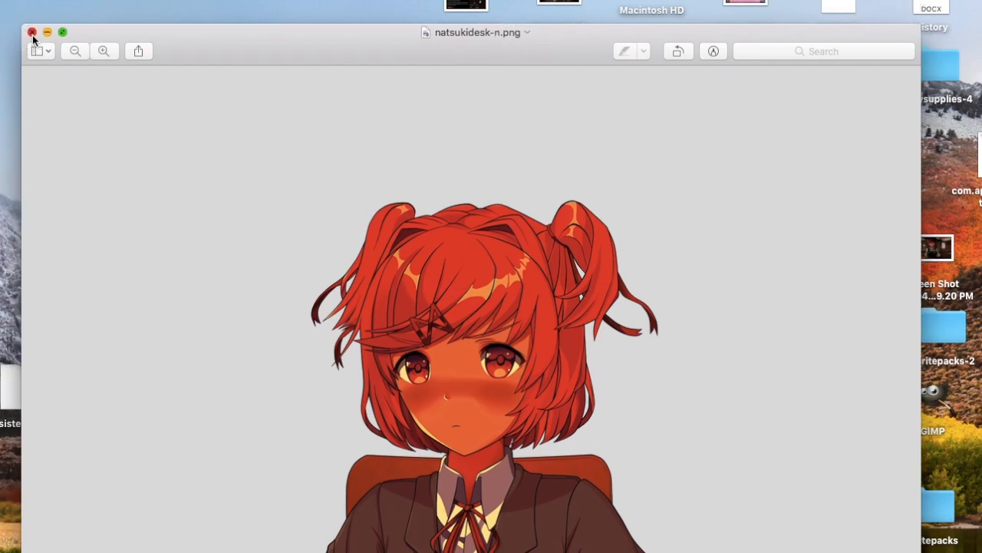
{"action": "left_click", "coordinate": [32, 32]}
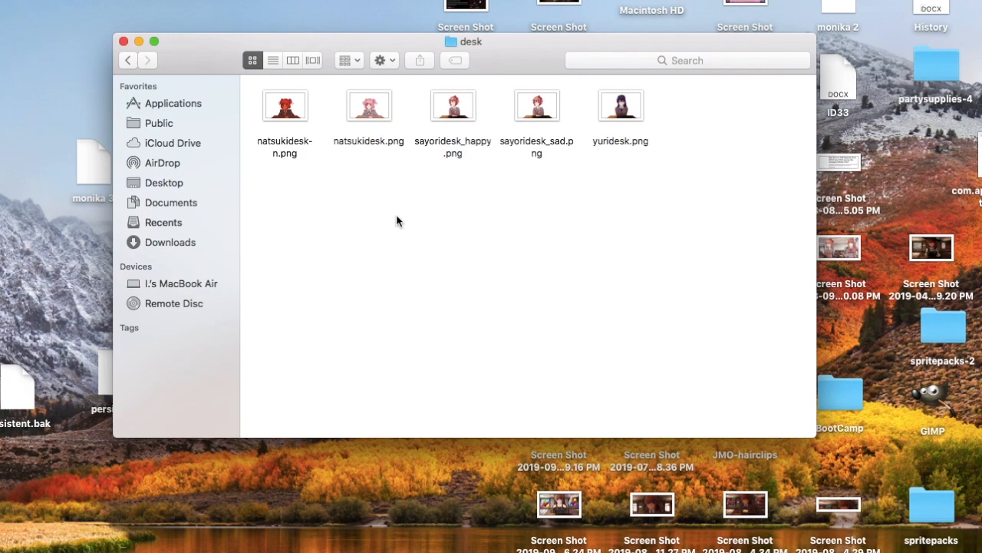
{"action": "mouse_move", "coordinate": [408, 199]}
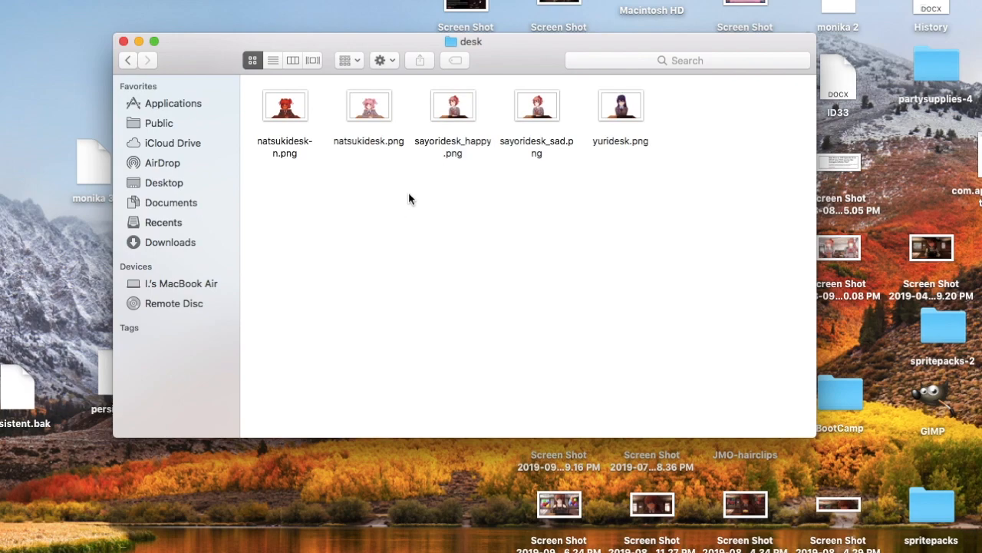
Go back from the desk folder to the other folder of sprites
{"action": "left_click", "coordinate": [453, 105]}
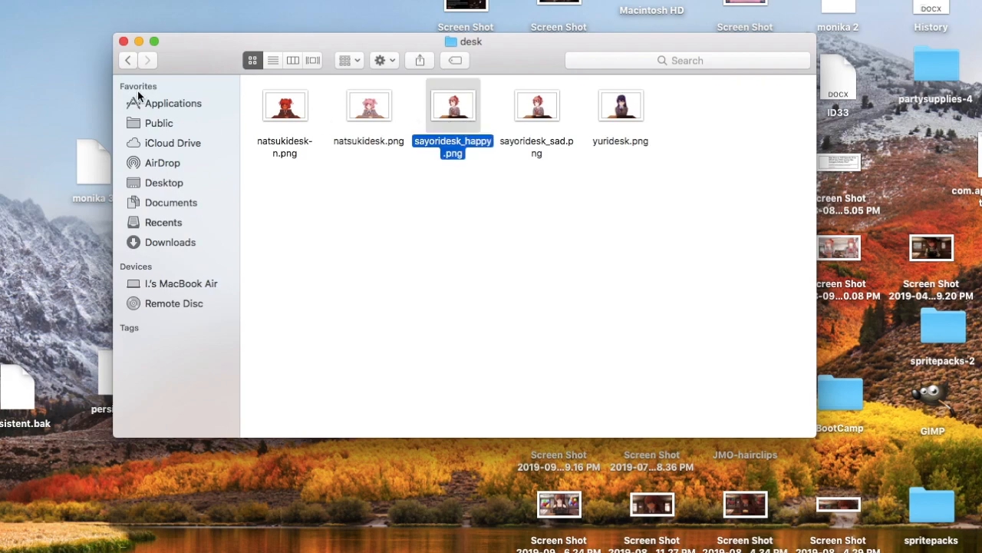
{"action": "mouse_move", "coordinate": [479, 130]}
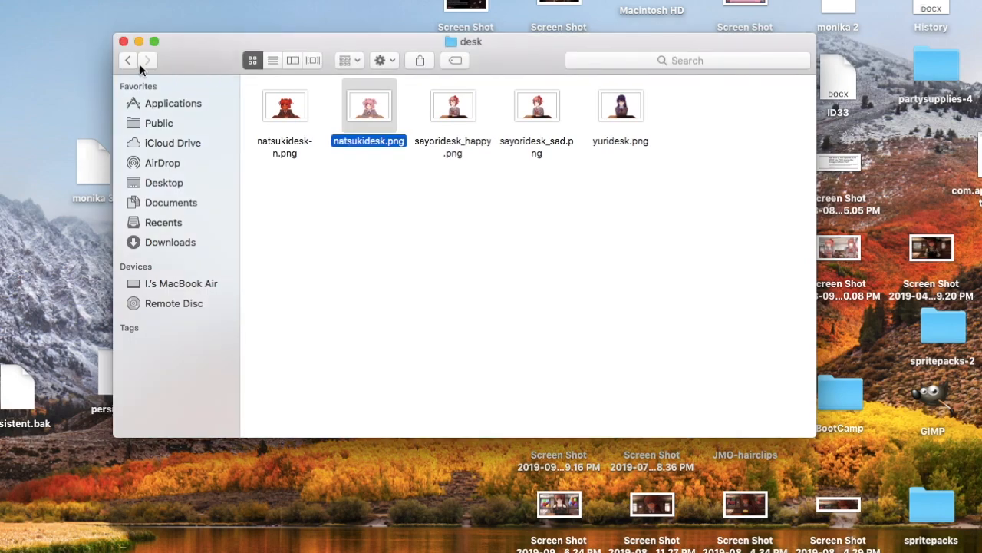
{"action": "left_click", "coordinate": [129, 60]}
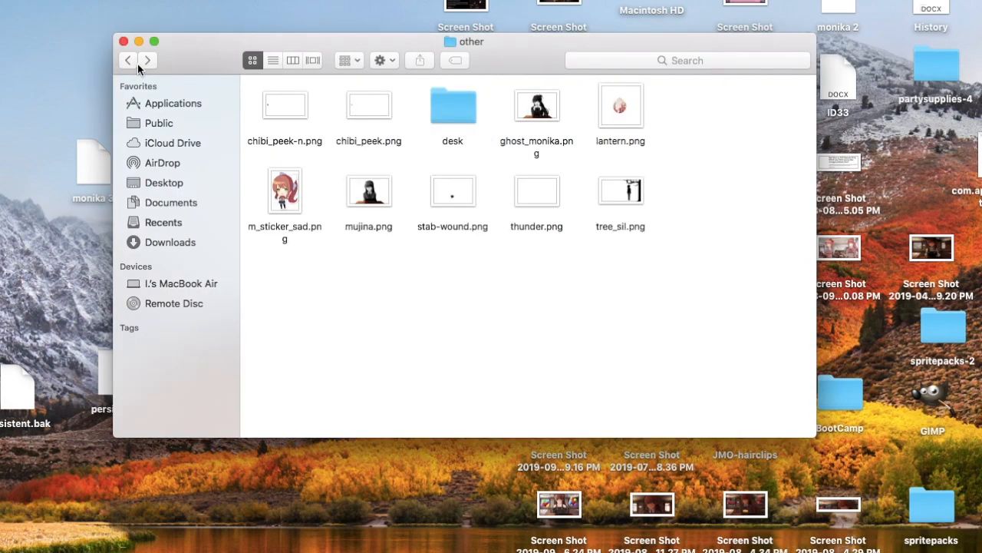